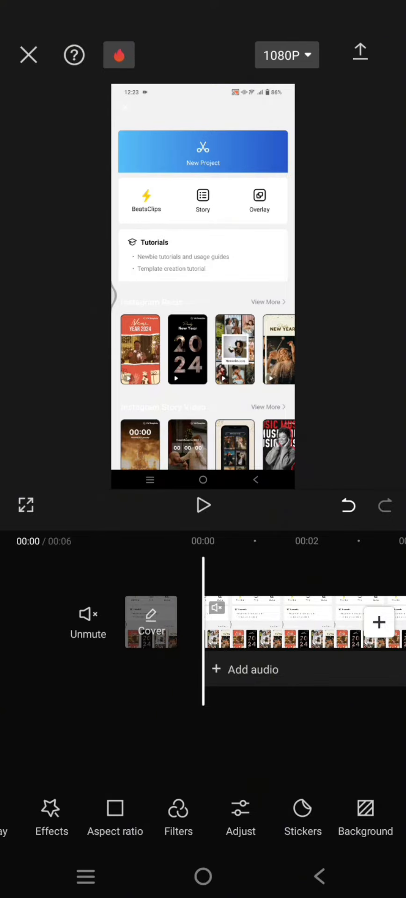
Step: Open the sticker library and scroll down to the cursor arrow and pointing-hand stickers
scroll("left", 3)
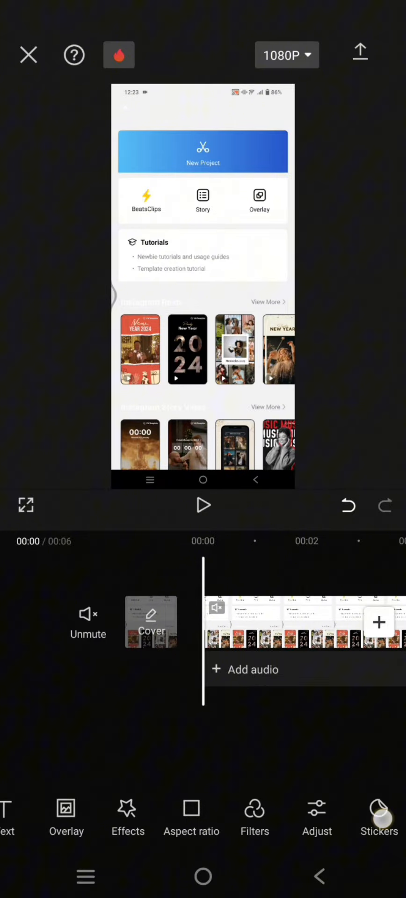
left_click(378, 816)
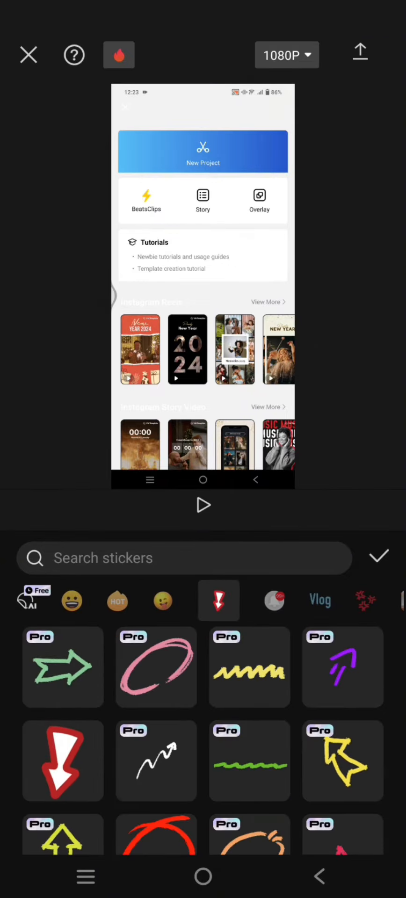
scroll("down", 3)
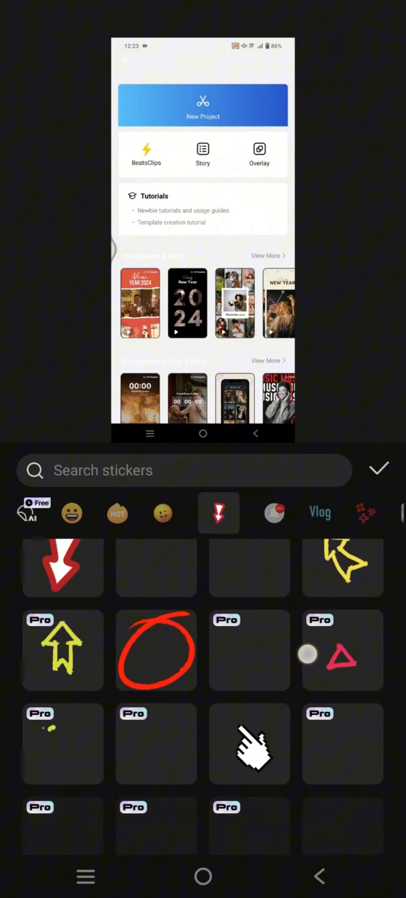
scroll("down", 3)
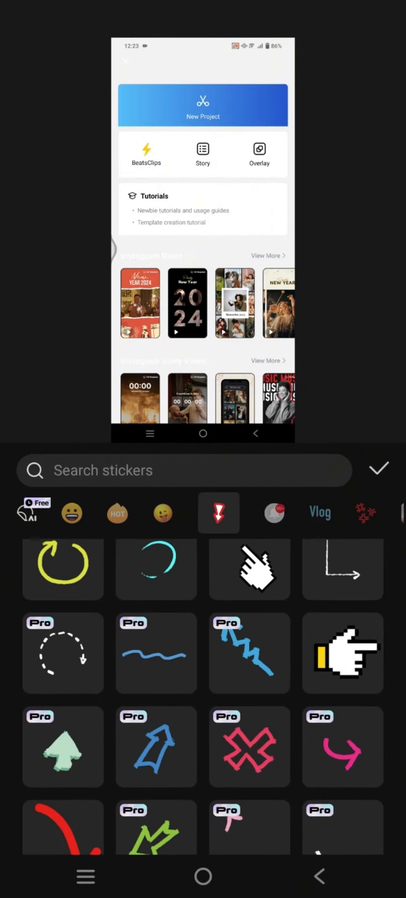
scroll("down", 3)
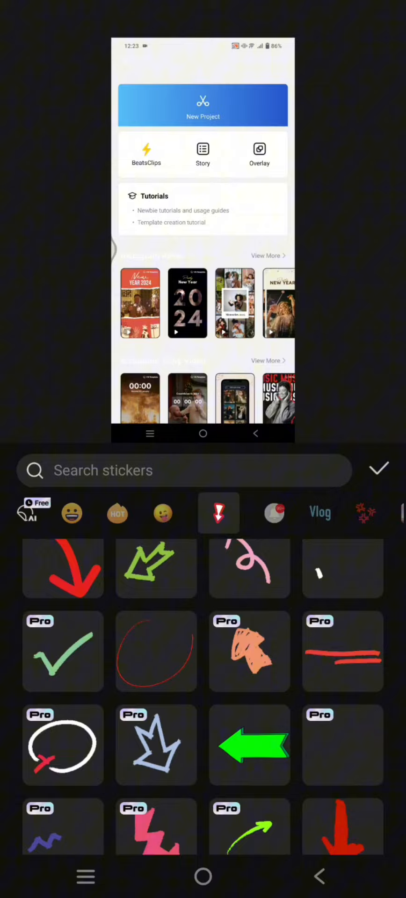
scroll("down", 3)
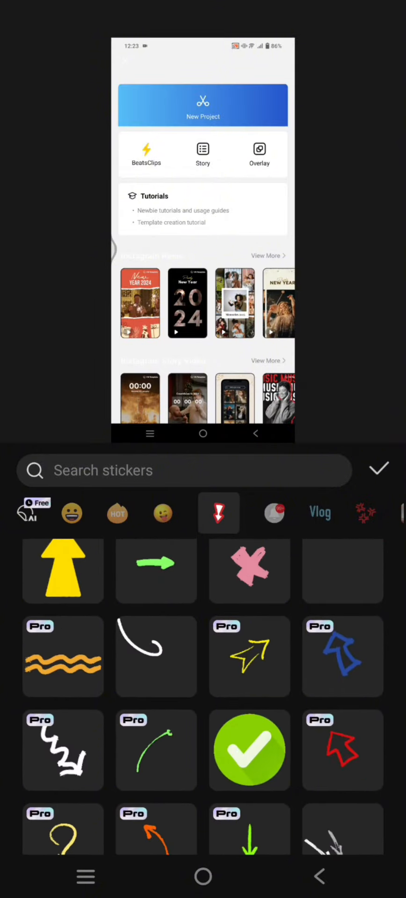
scroll("down", 3)
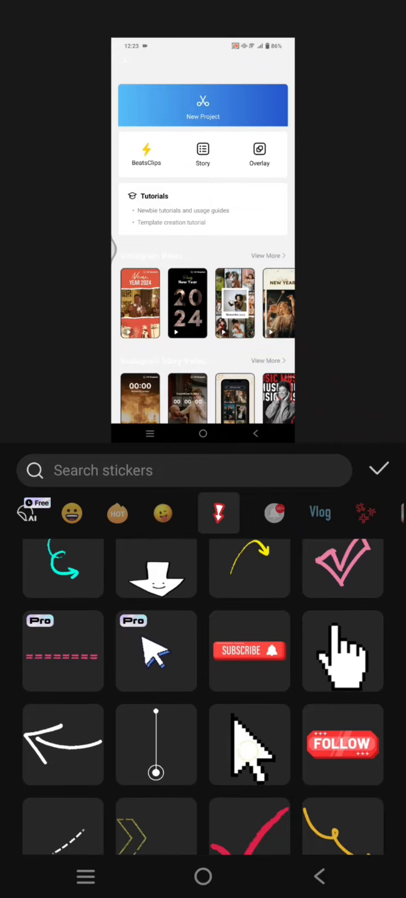
Step: Add the black arrow cursor sticker to the video and confirm it
left_click(250, 744)
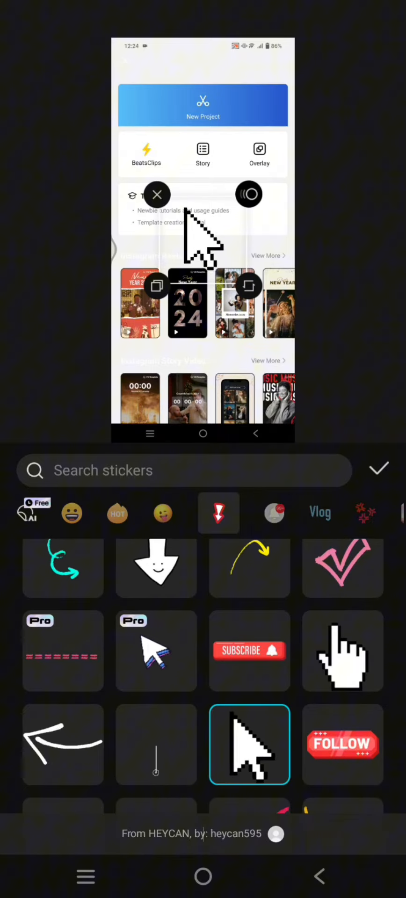
left_click(379, 469)
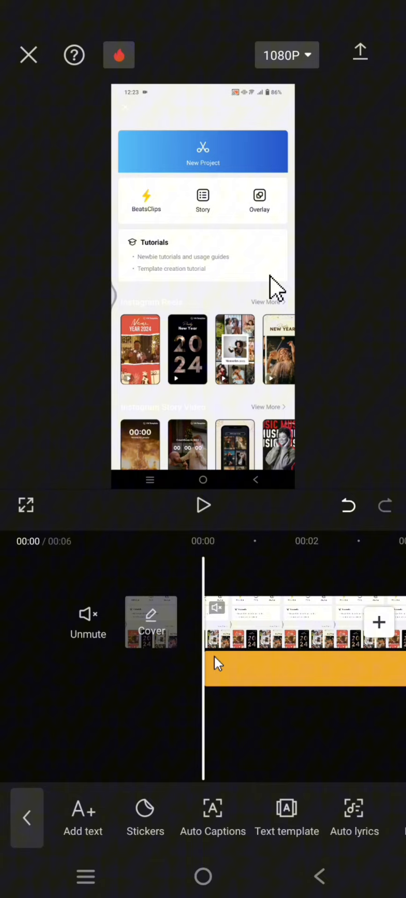
Step: Play the video to preview the arrow cursor beside the View More link
left_click(203, 505)
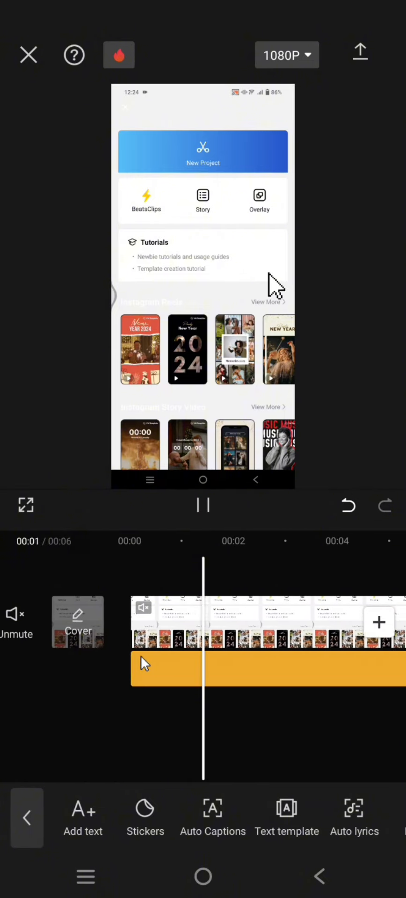